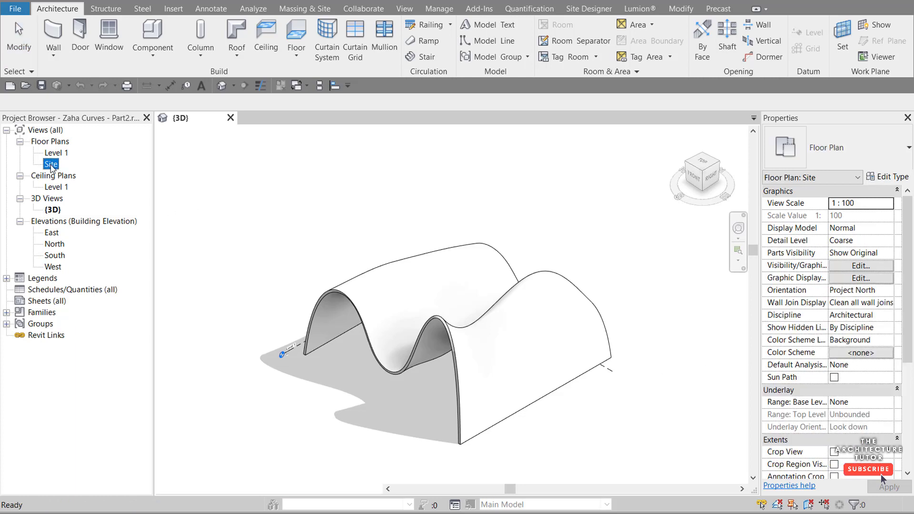
- In the Site plan, start a diagonal Storefront curtain wall beneath the wavy roof
{"action": "double_click", "coordinate": [51, 163]}
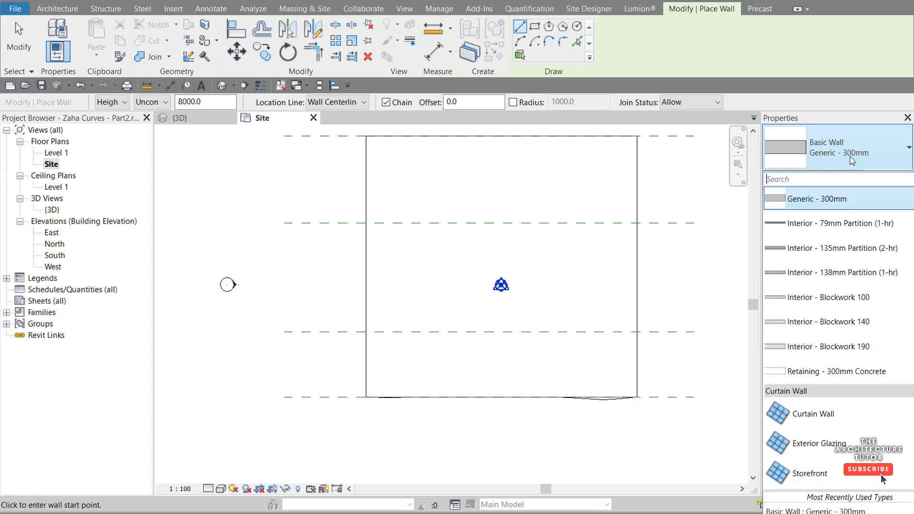
{"action": "scroll", "scroll_direction": "down", "scroll_amount": 3}
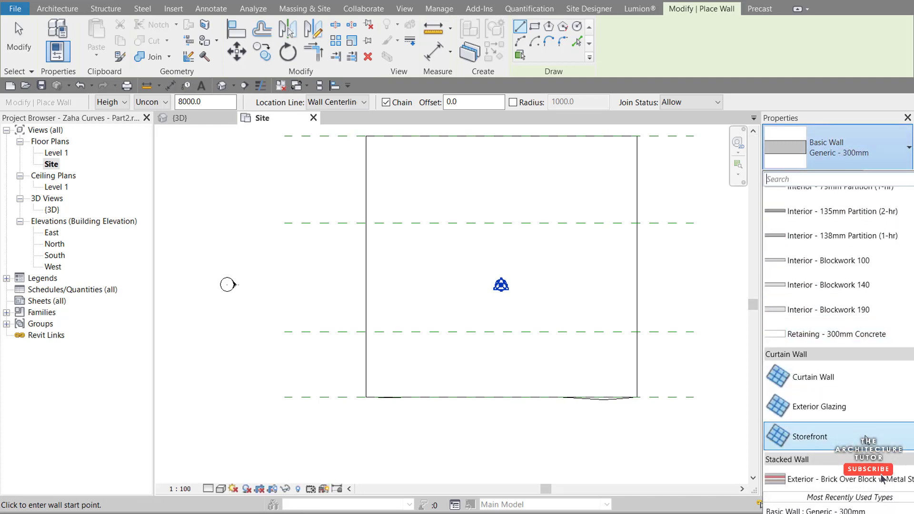
{"action": "left_click", "coordinate": [810, 437]}
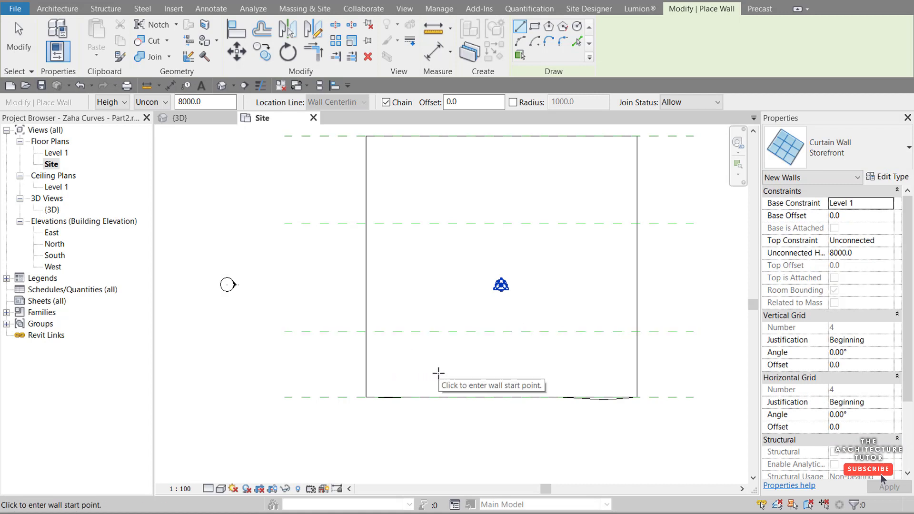
{"action": "left_click", "coordinate": [364, 368]}
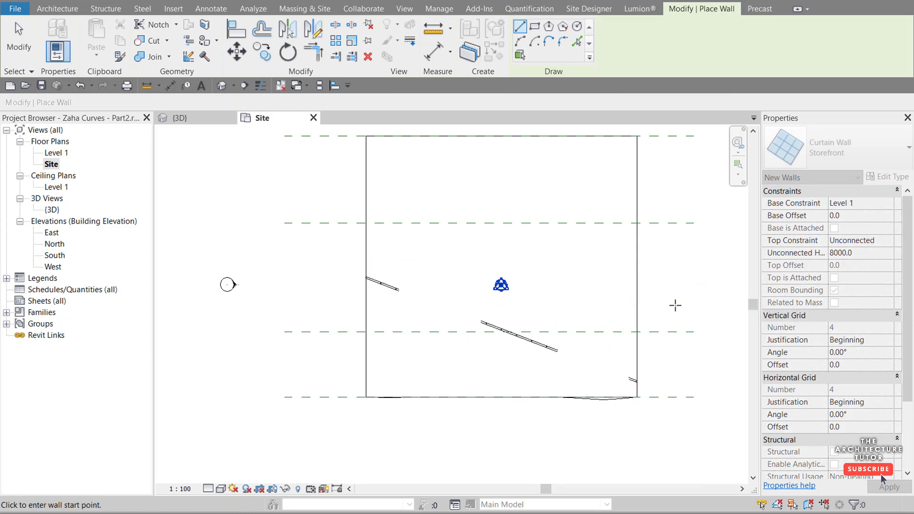
- In the 3D view, select the curtain wall and begin attaching its top to the roof
{"action": "key", "text": "Escape"}
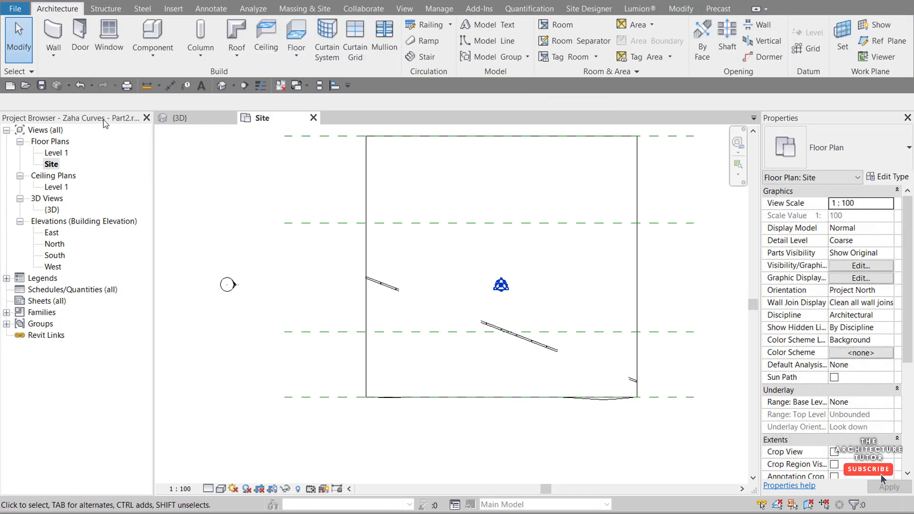
{"action": "left_click", "coordinate": [180, 118]}
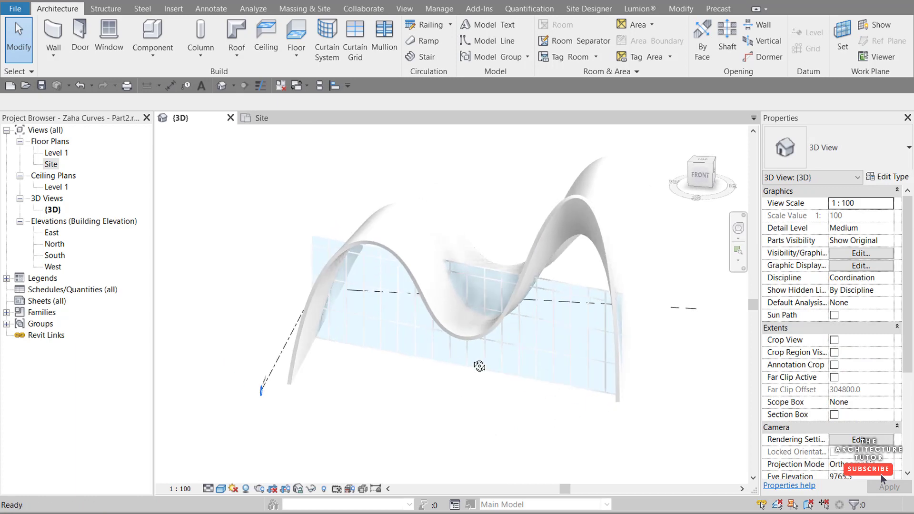
{"action": "left_click", "coordinate": [490, 277]}
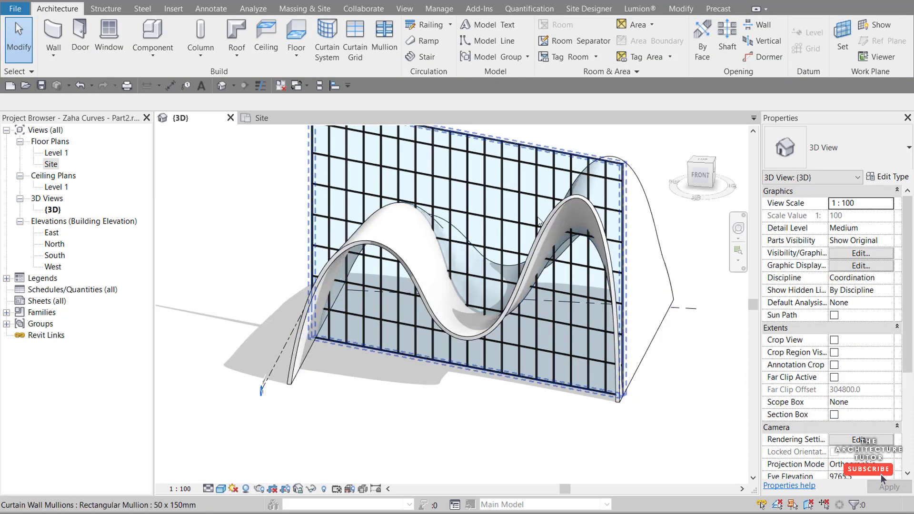
{"action": "mouse_move", "coordinate": [491, 149]}
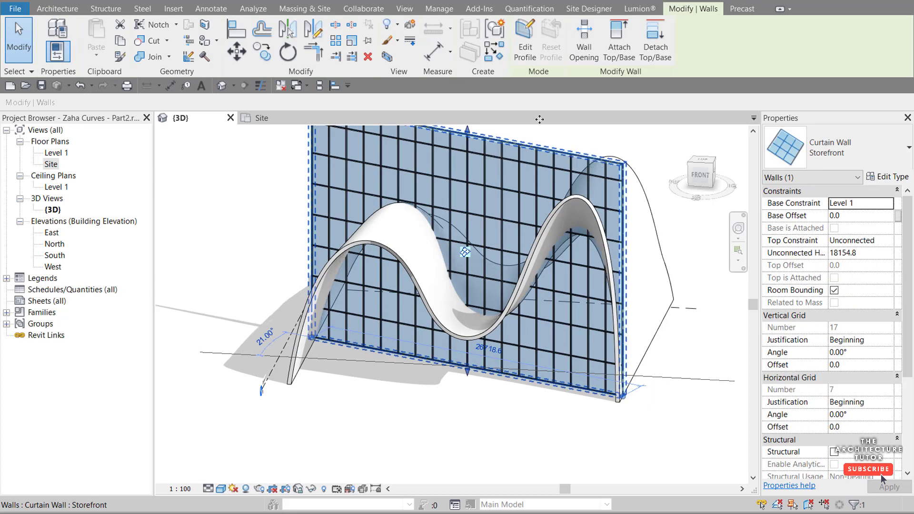
{"action": "left_click", "coordinate": [619, 39]}
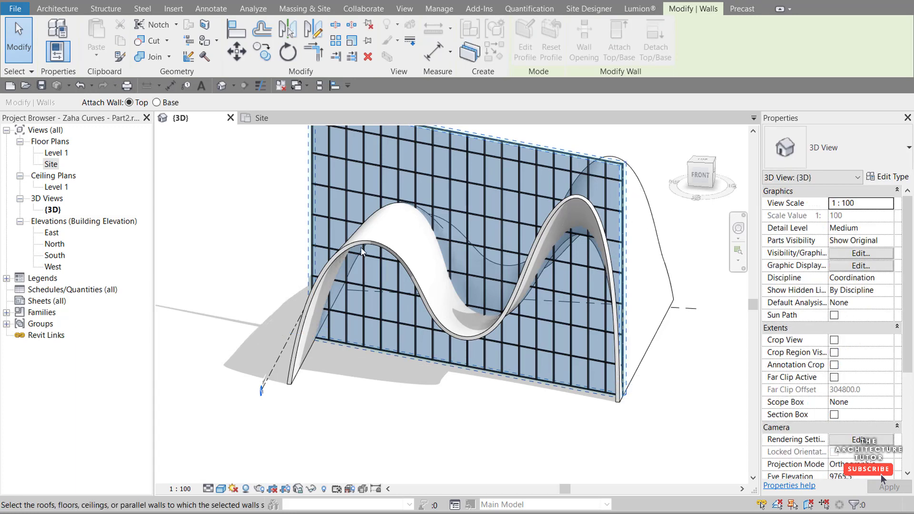
{"action": "mouse_move", "coordinate": [371, 245]}
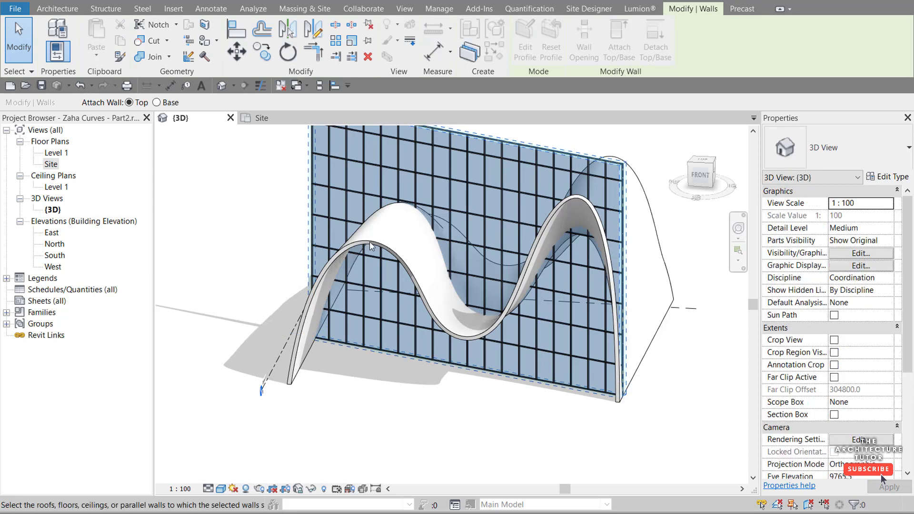
{"action": "mouse_move", "coordinate": [514, 153]}
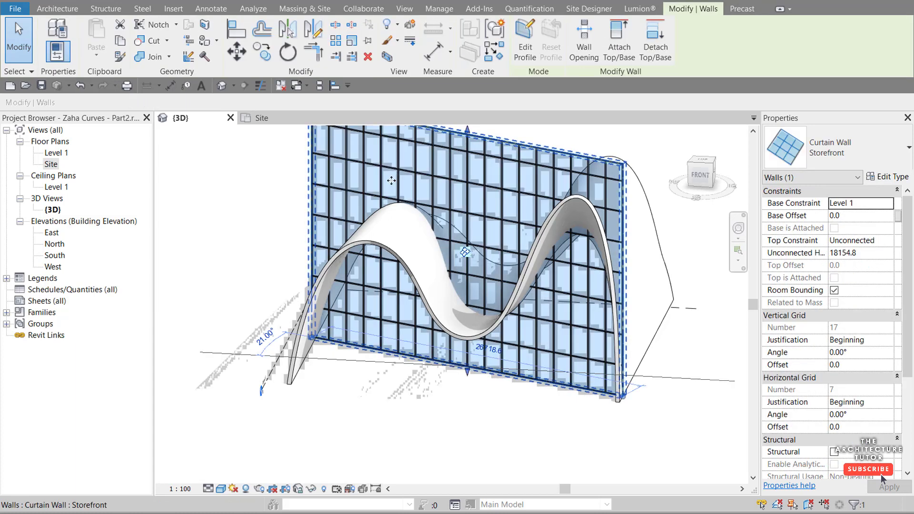
{"action": "mouse_move", "coordinate": [459, 358]}
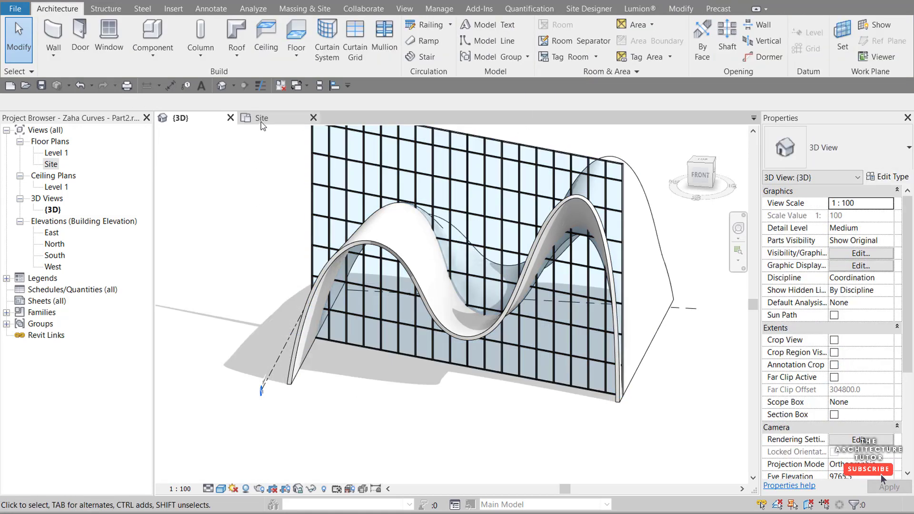
- Back in the Site plan, draw a section line parallel to the diagonal curtain wall
{"action": "left_click", "coordinate": [262, 117]}
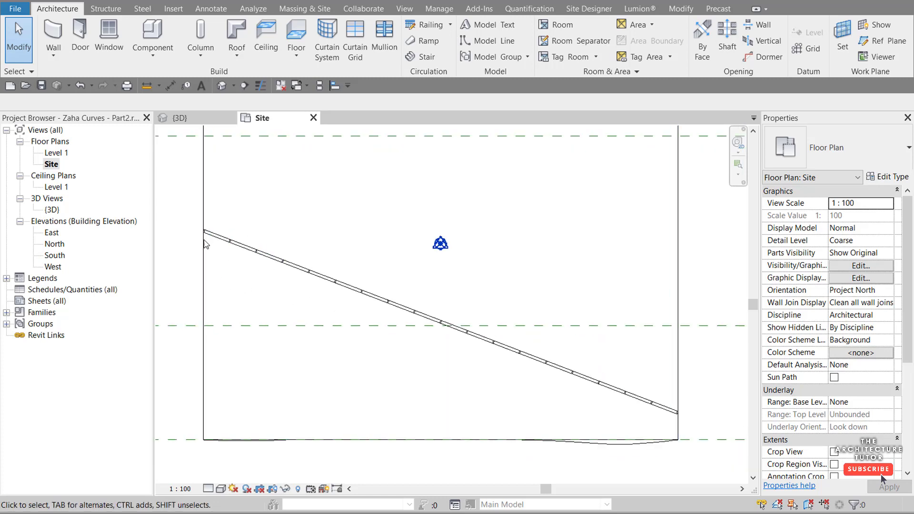
{"action": "mouse_move", "coordinate": [204, 239]}
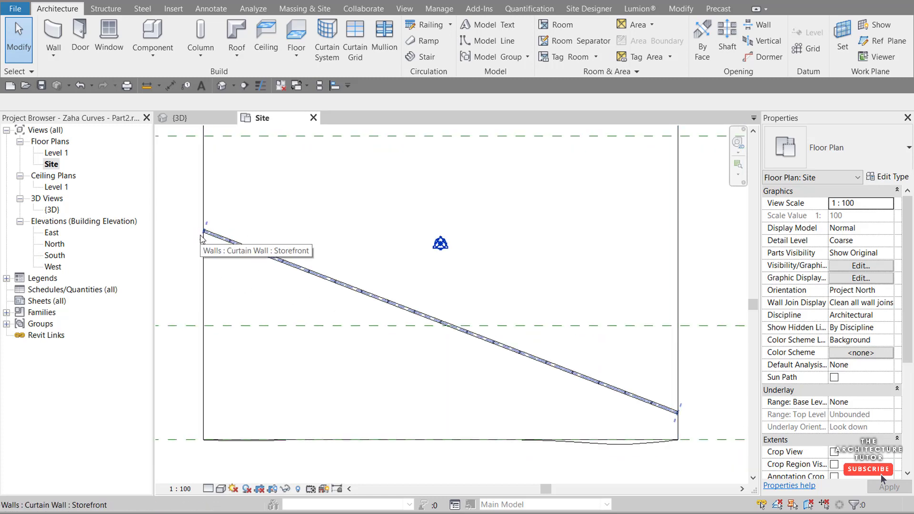
{"action": "mouse_move", "coordinate": [412, 334]}
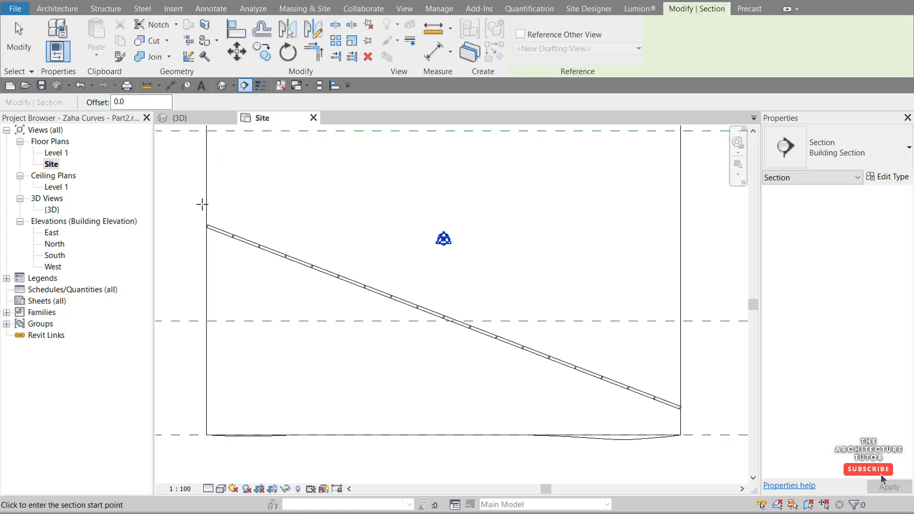
{"action": "left_click", "coordinate": [255, 245]}
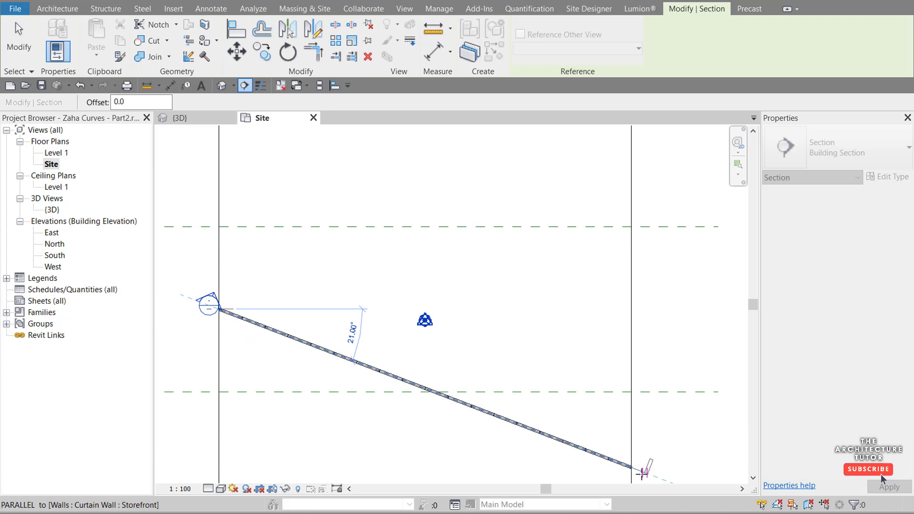
{"action": "mouse_move", "coordinate": [642, 471]}
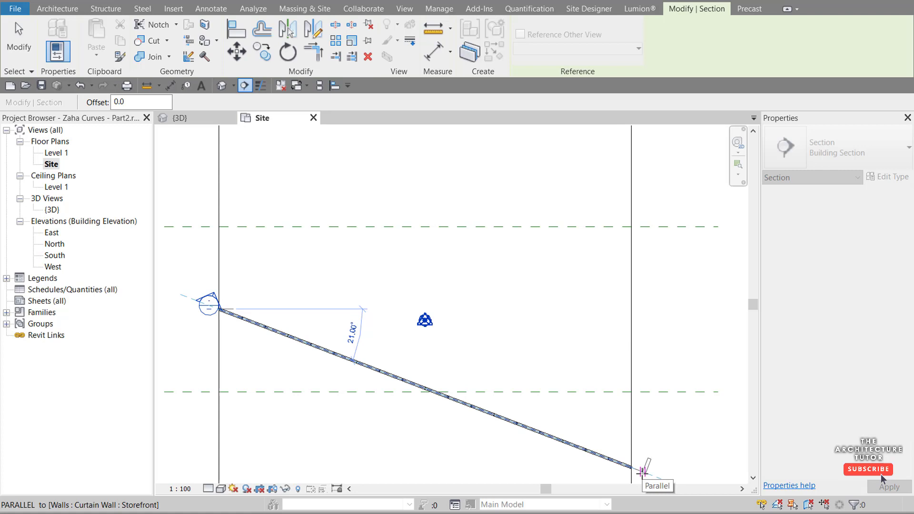
{"action": "left_click", "coordinate": [57, 8]}
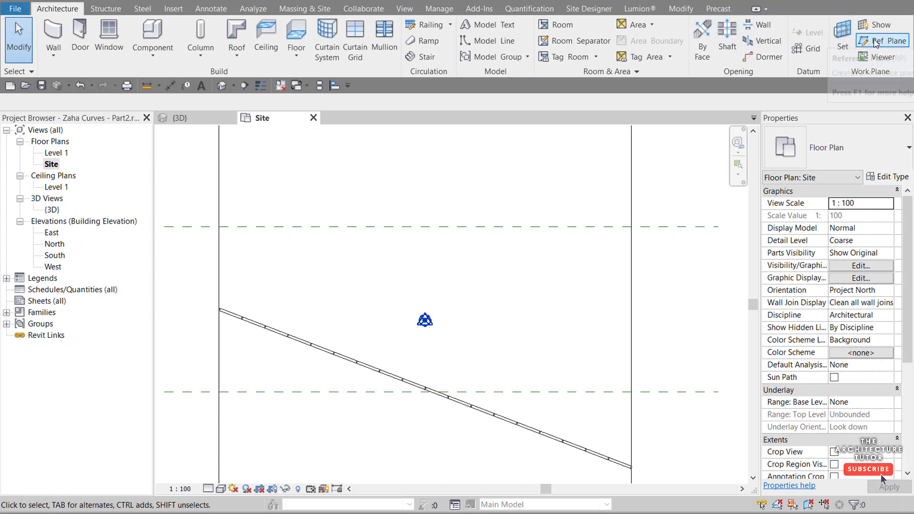
- Draw a reference plane and start a section at the curtain wall's end
{"action": "left_click", "coordinate": [881, 41]}
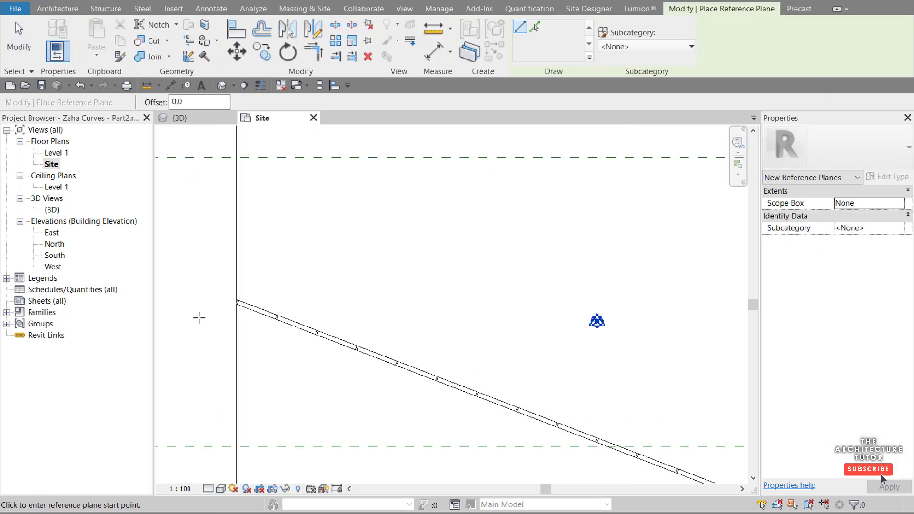
{"action": "left_click", "coordinate": [299, 274]}
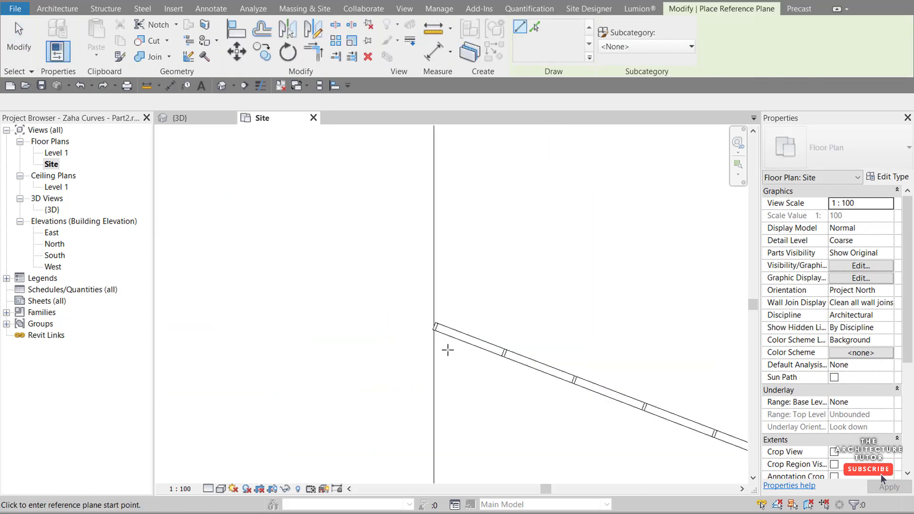
{"action": "left_click", "coordinate": [424, 305]}
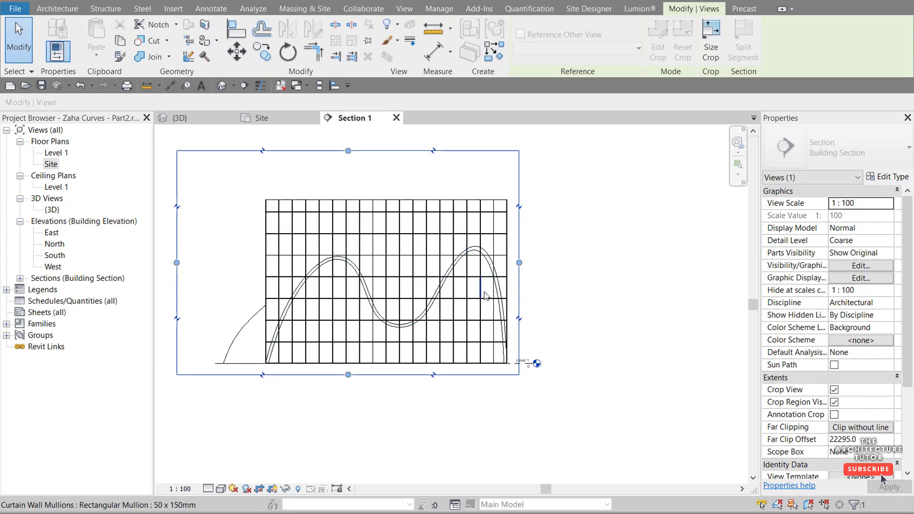
- Select the curtain wall in Section 1 and enter Edit Profile mode
{"action": "left_click", "coordinate": [58, 8]}
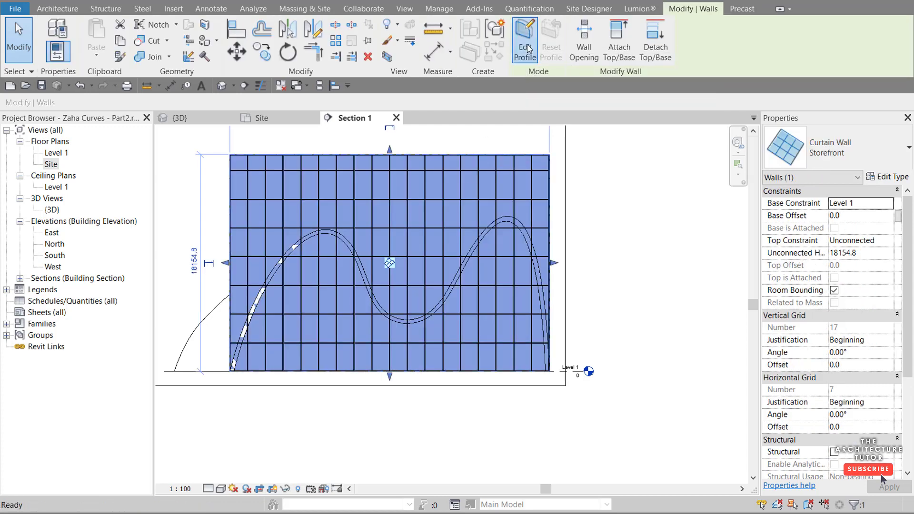
{"action": "left_click", "coordinate": [524, 40]}
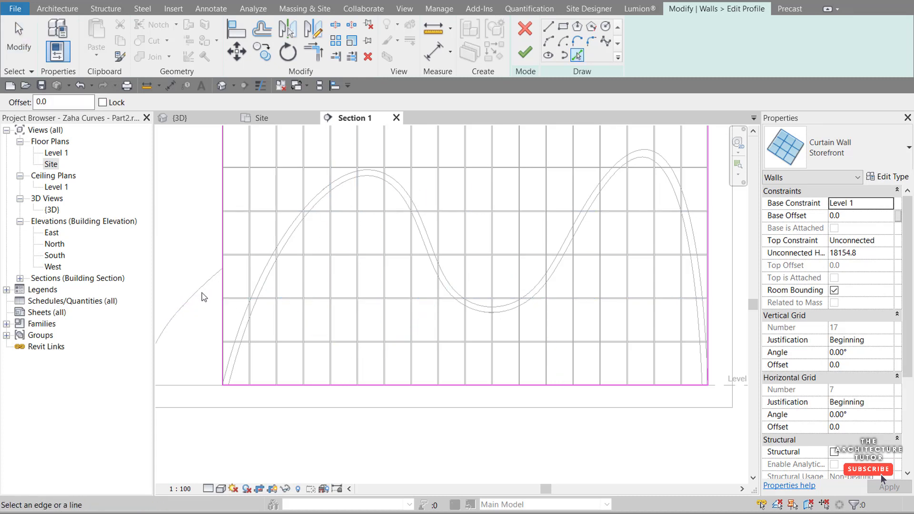
- Place the first profile sketch point along the first crest's inner curve
{"action": "left_click", "coordinate": [194, 297]}
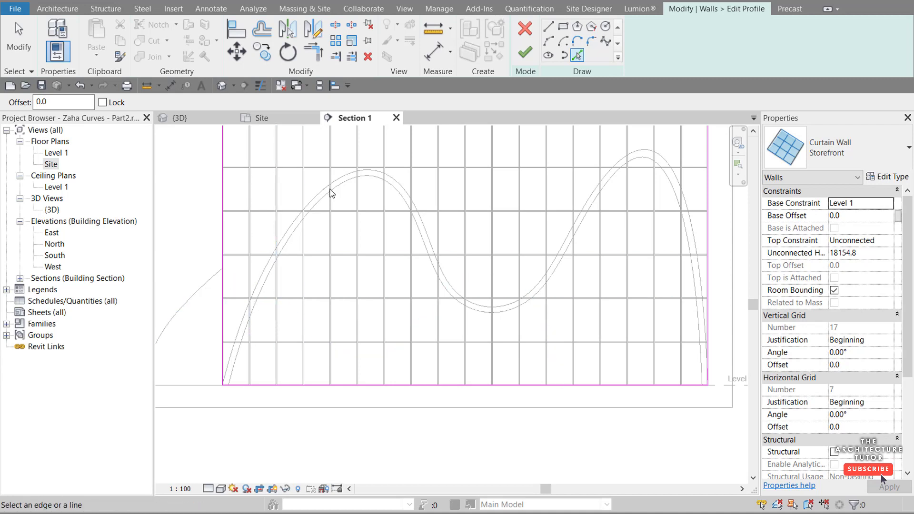
{"action": "mouse_move", "coordinate": [343, 192]}
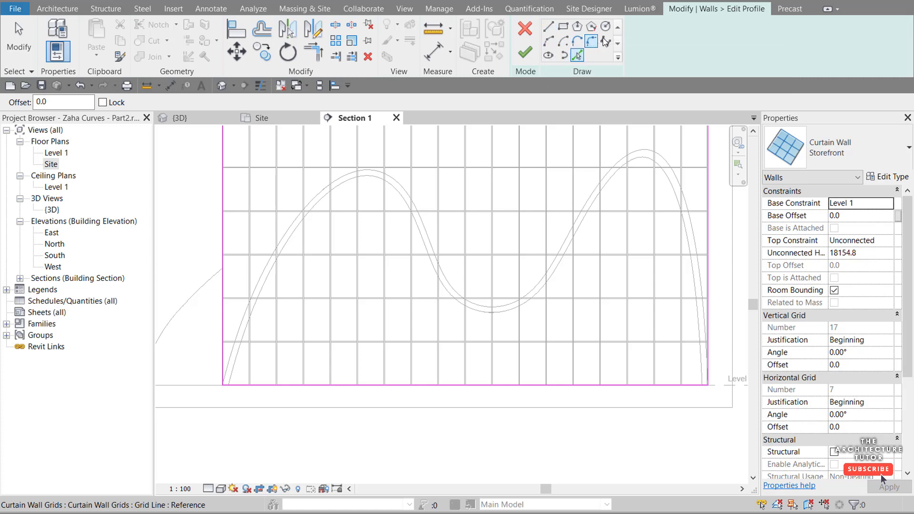
{"action": "mouse_move", "coordinate": [606, 42]}
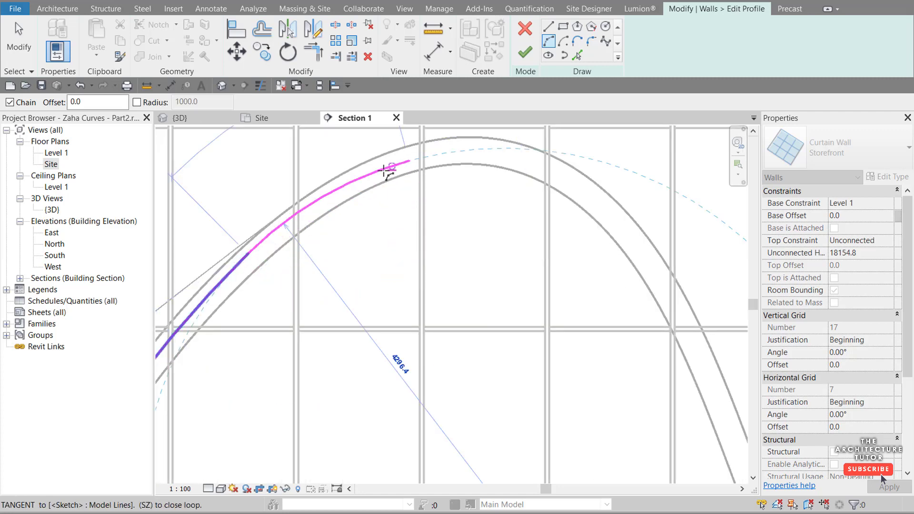
- Extend the profile sketch along the roof underside across both crests and the valley
{"action": "left_click", "coordinate": [392, 169]}
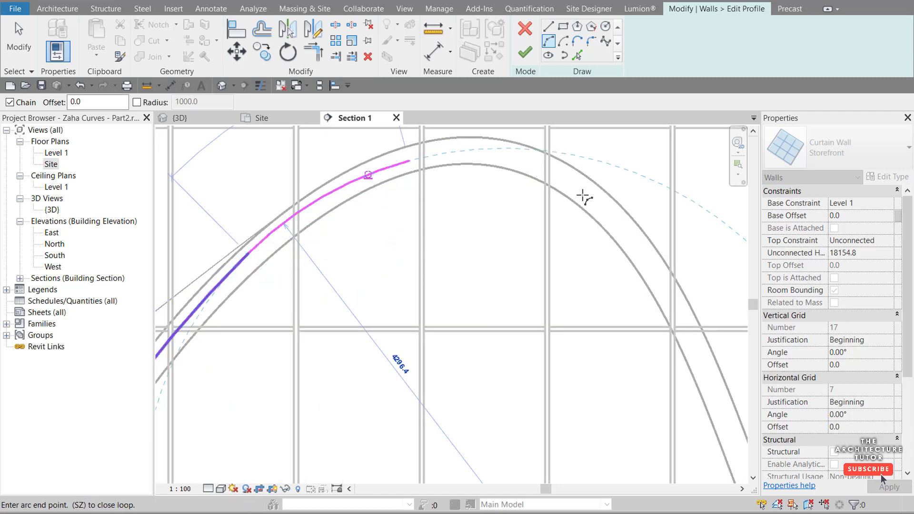
{"action": "left_click", "coordinate": [588, 202]}
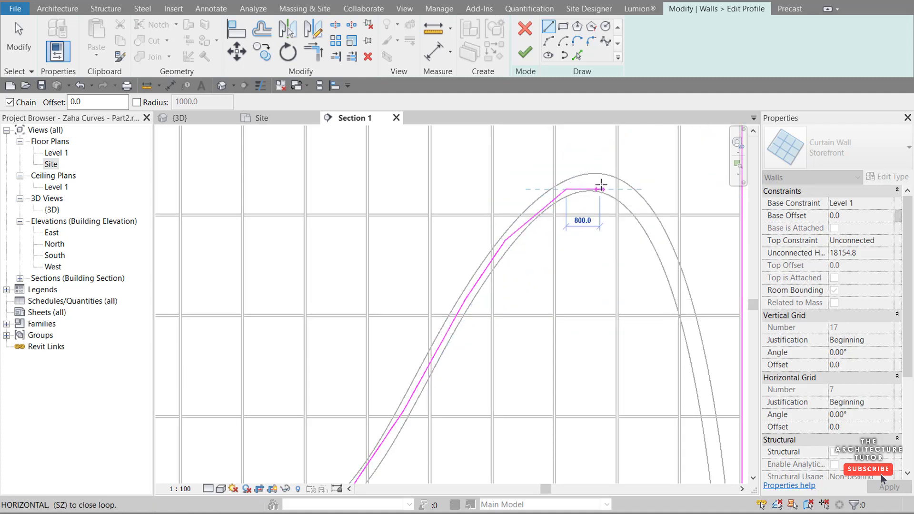
{"action": "left_click_drag", "start_coordinate": [600, 187], "coordinate": [658, 227]}
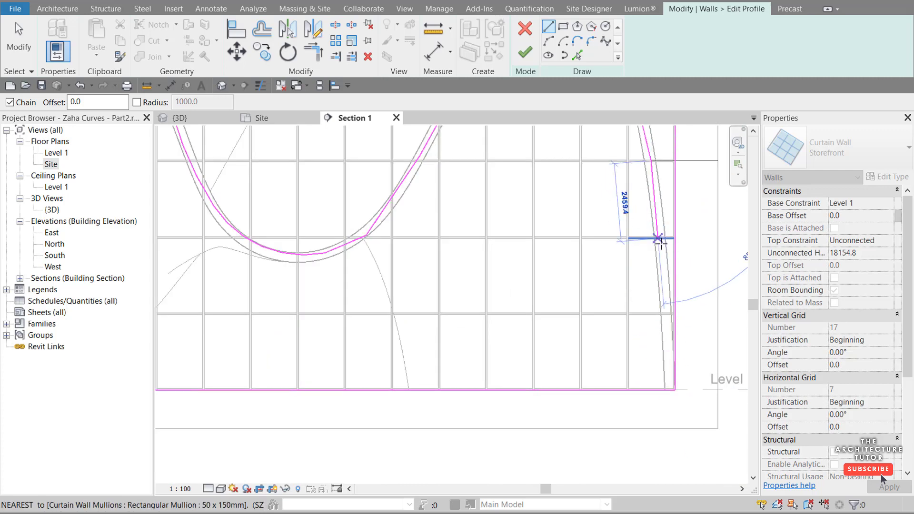
- Connect the sketch to the right edge, finish the profile, and delete orphaned mullions
{"action": "left_click", "coordinate": [678, 392]}
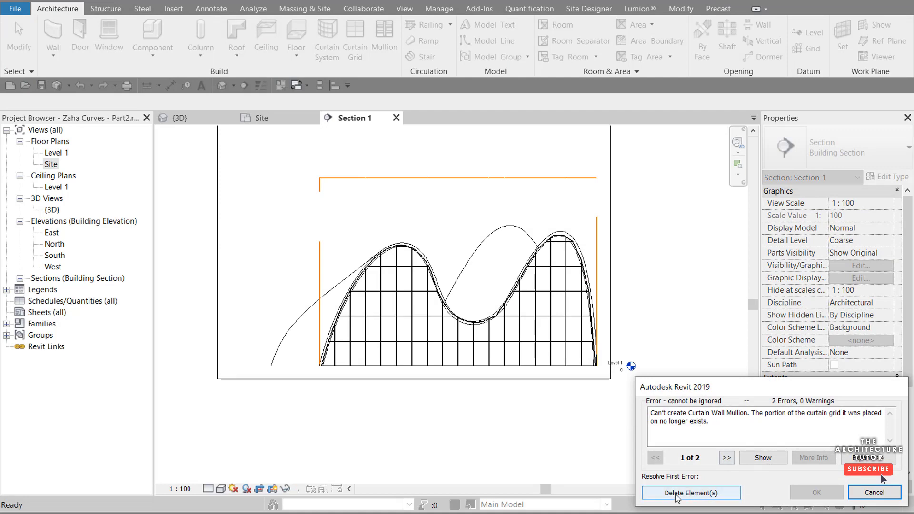
{"action": "left_click", "coordinate": [690, 493]}
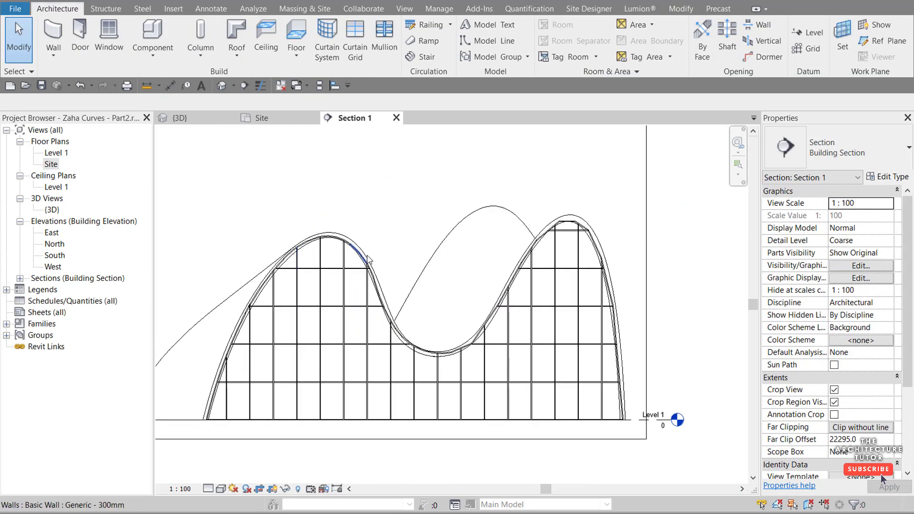
{"action": "left_click", "coordinate": [180, 118]}
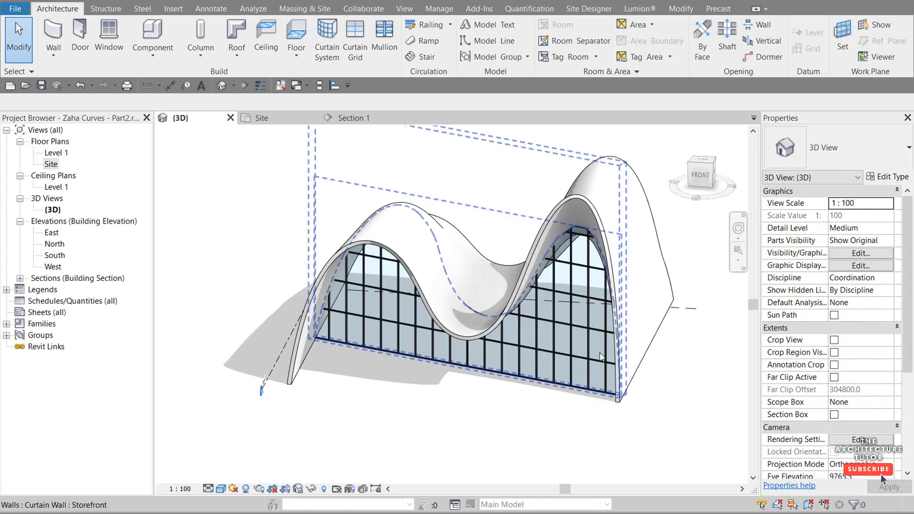
{"action": "left_click_drag", "start_coordinate": [600, 356], "coordinate": [582, 376]}
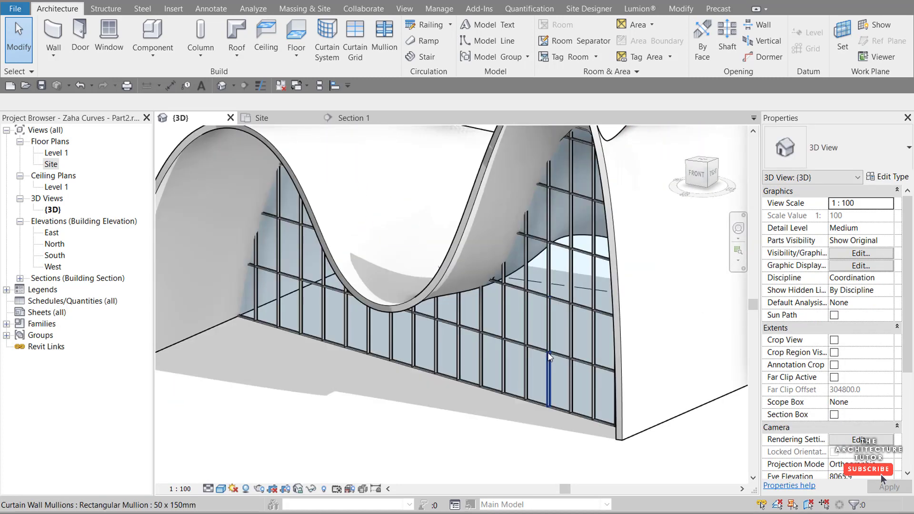
{"action": "left_click_drag", "start_coordinate": [548, 355], "coordinate": [570, 406]}
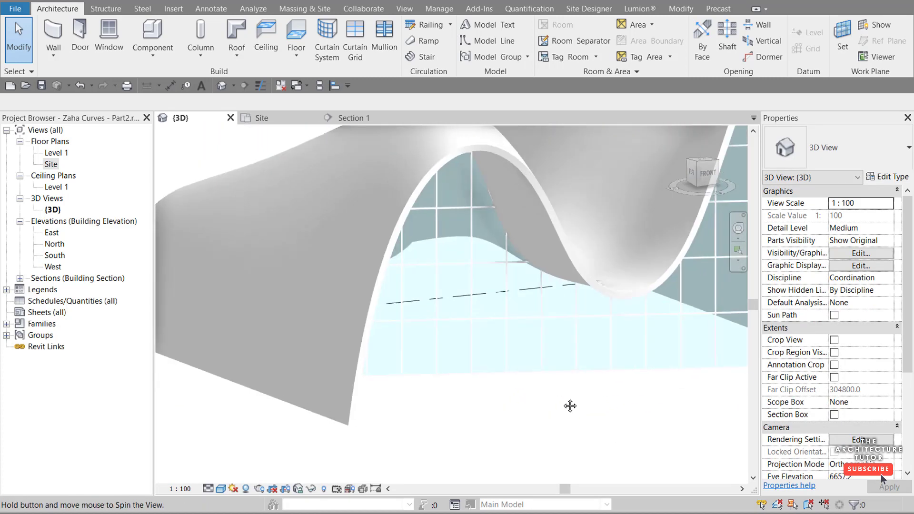
{"action": "left_click_drag", "start_coordinate": [570, 406], "coordinate": [714, 424]}
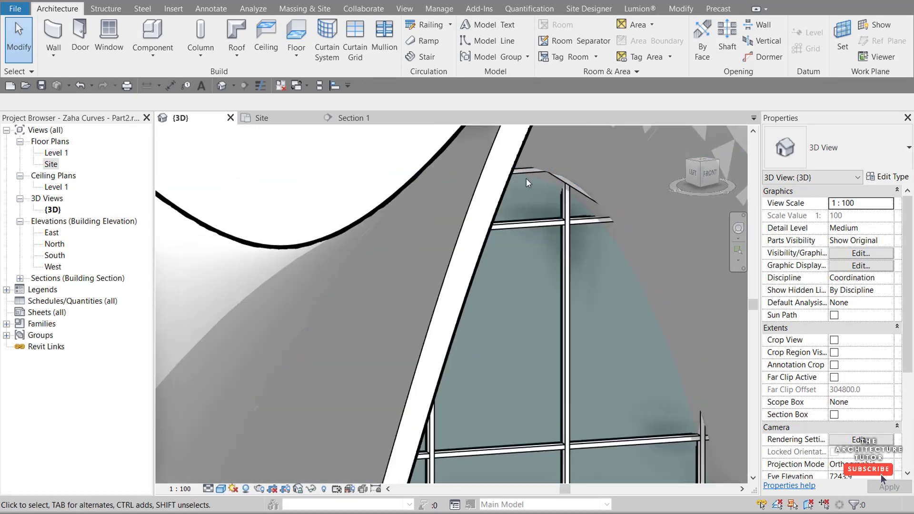
{"action": "mouse_move", "coordinate": [556, 181]}
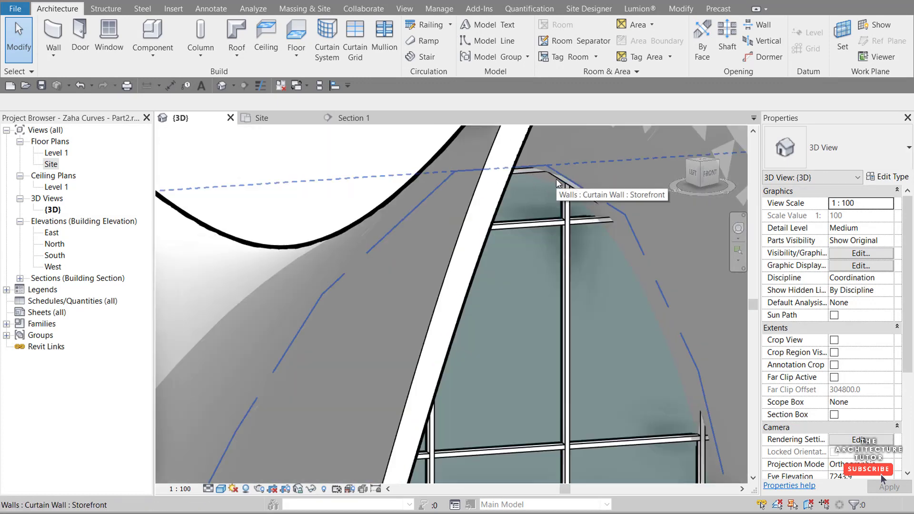
- Set the Storefront type's vertical and horizontal Border 1 and Border 2 mullions to None
{"action": "left_click", "coordinate": [542, 187]}
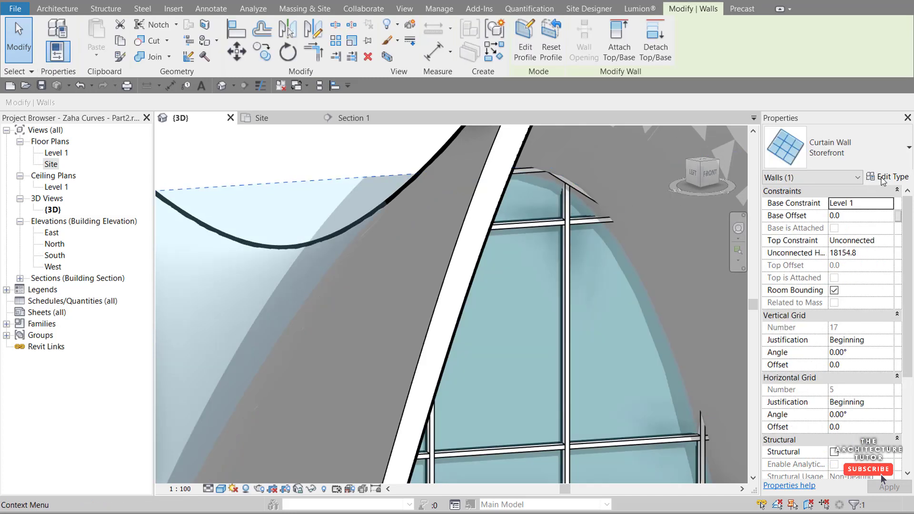
{"action": "left_click", "coordinate": [890, 177]}
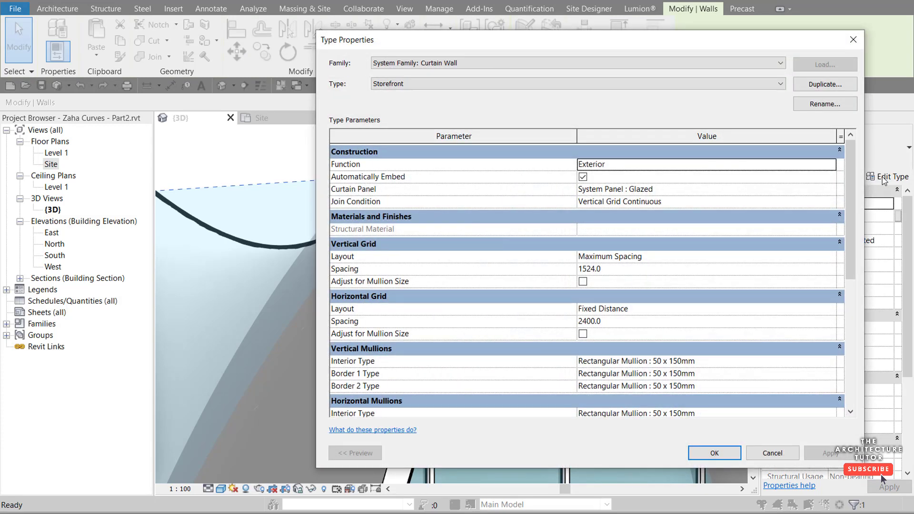
{"action": "scroll", "scroll_direction": "down", "scroll_amount": 3}
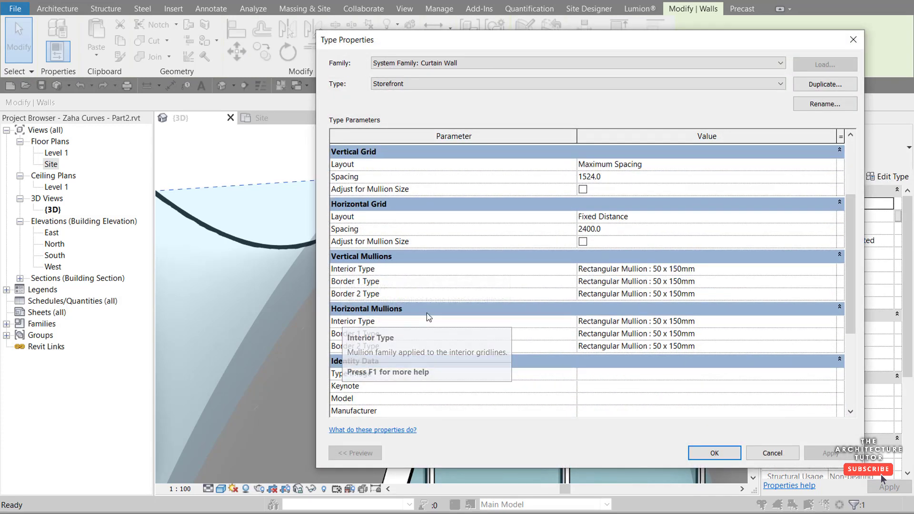
{"action": "mouse_move", "coordinate": [371, 293]}
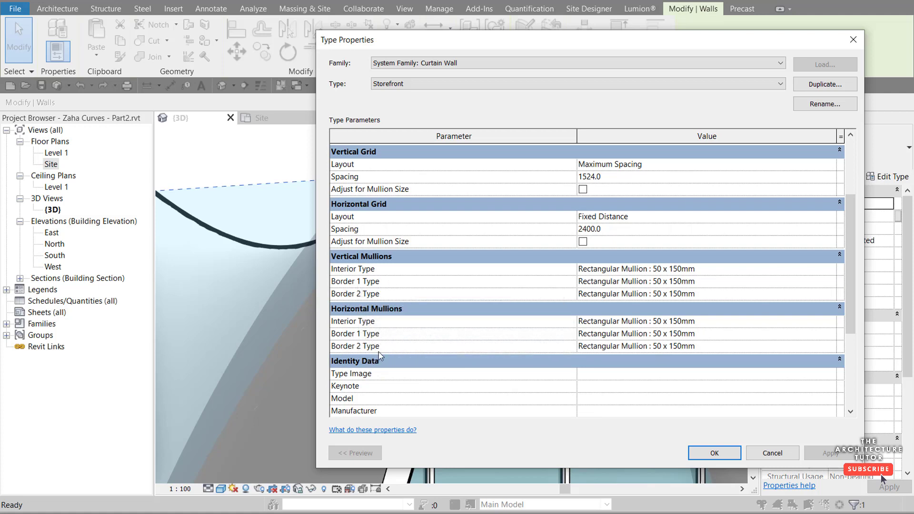
{"action": "left_click", "coordinate": [706, 282]}
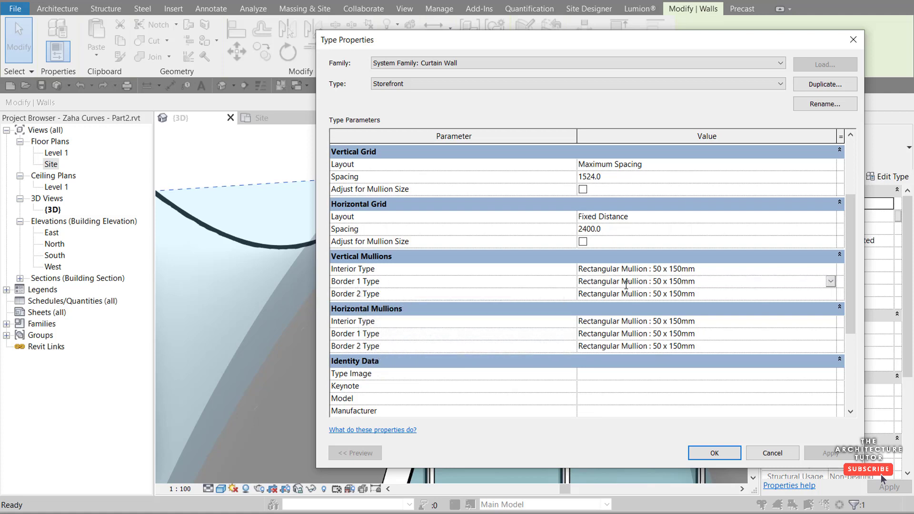
{"action": "left_click", "coordinate": [830, 281]}
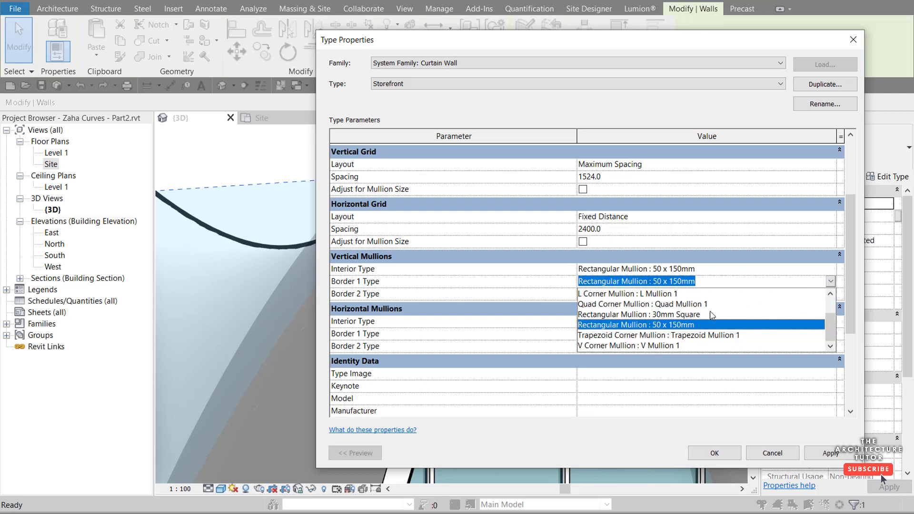
{"action": "left_click", "coordinate": [587, 281]}
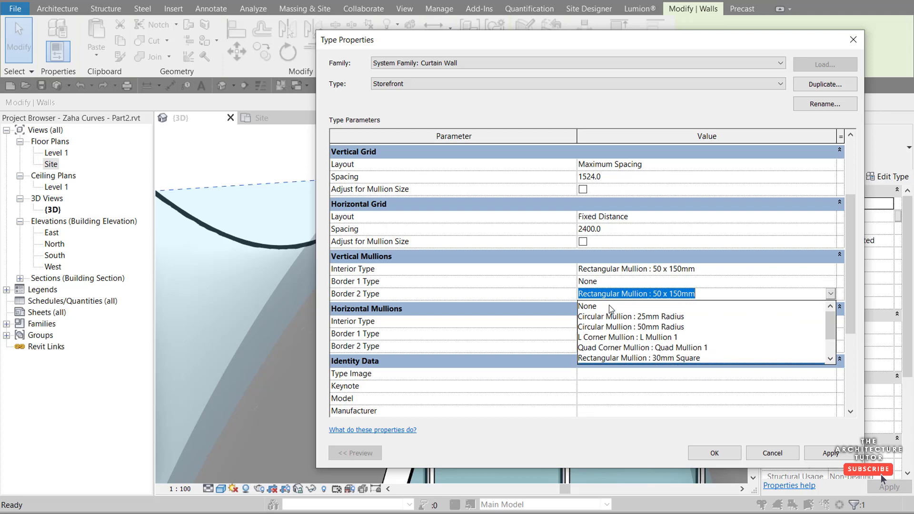
{"action": "left_click", "coordinate": [588, 306]}
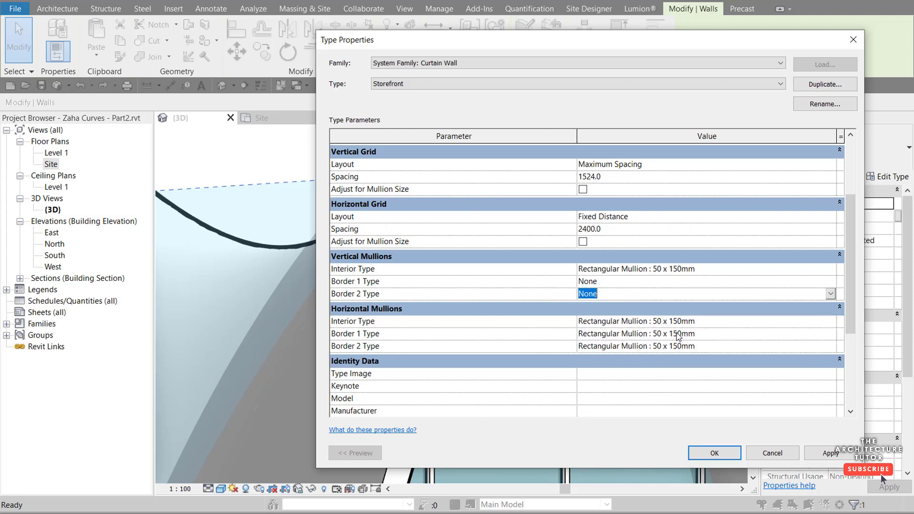
{"action": "left_click", "coordinate": [703, 334]}
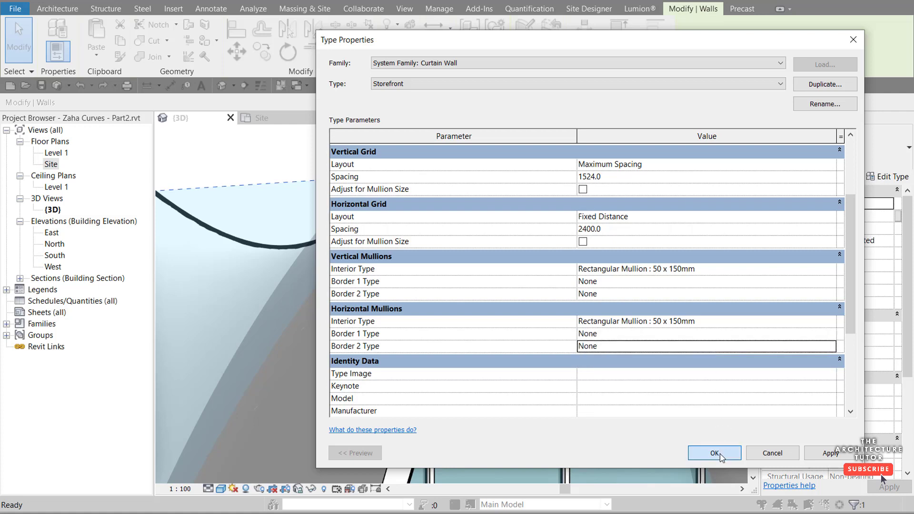
{"action": "left_click", "coordinate": [714, 453]}
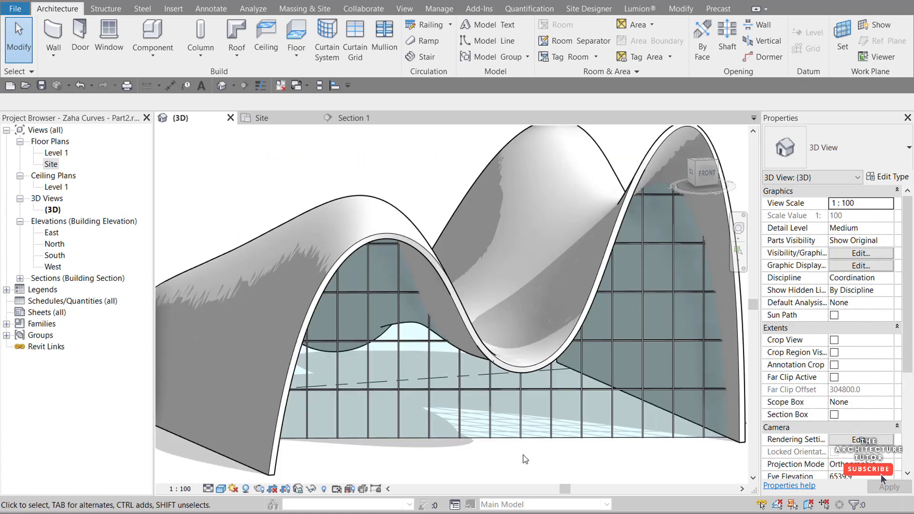
- Select the curtain wall and activate the Mullion tool for grid-line placement
{"action": "left_click", "coordinate": [602, 407]}
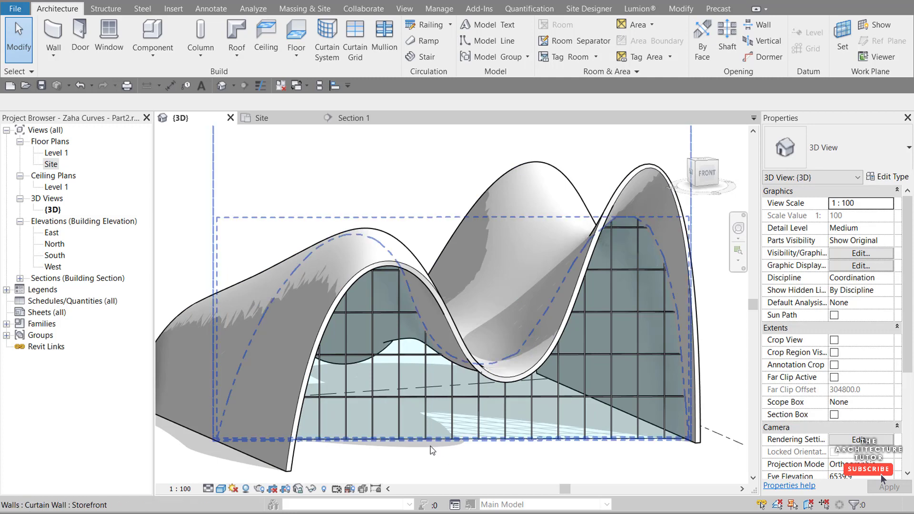
{"action": "mouse_move", "coordinate": [577, 446]}
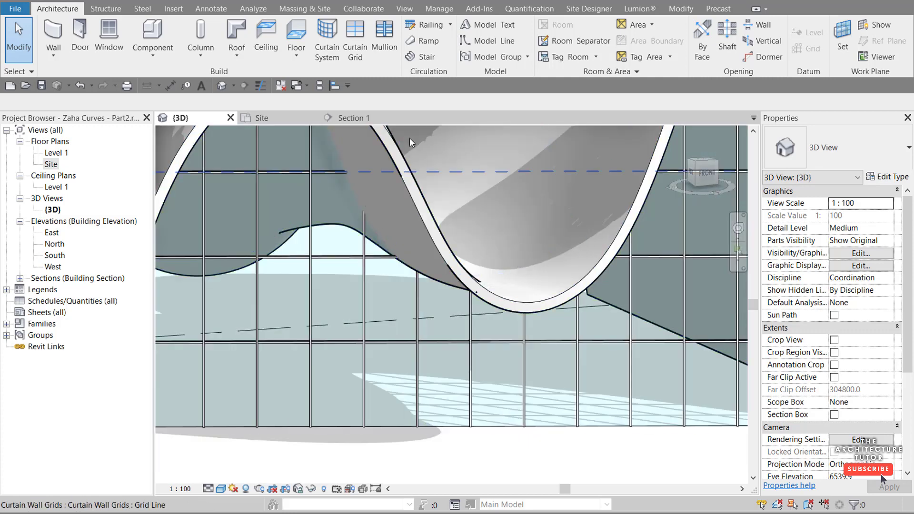
{"action": "left_click", "coordinate": [384, 38]}
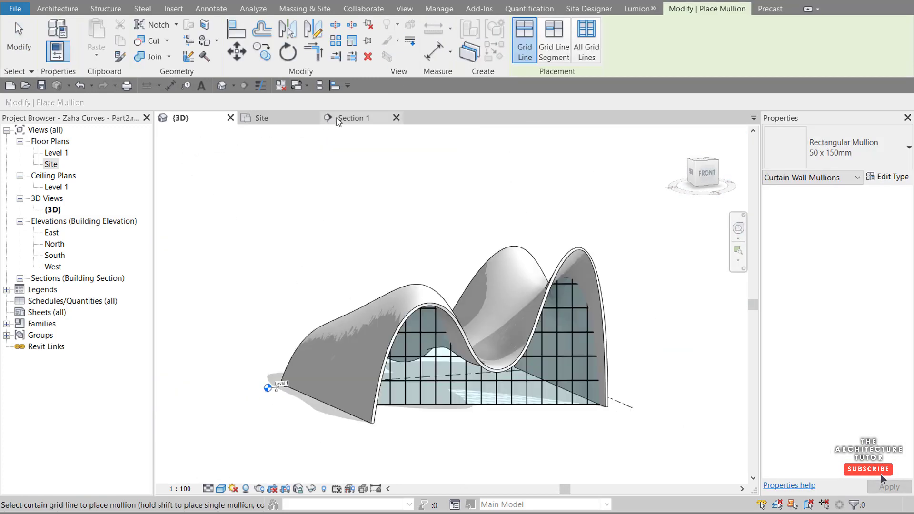
- Place the Generic - 200mm wall across the roof and check it in 3D
{"action": "left_click", "coordinate": [261, 117]}
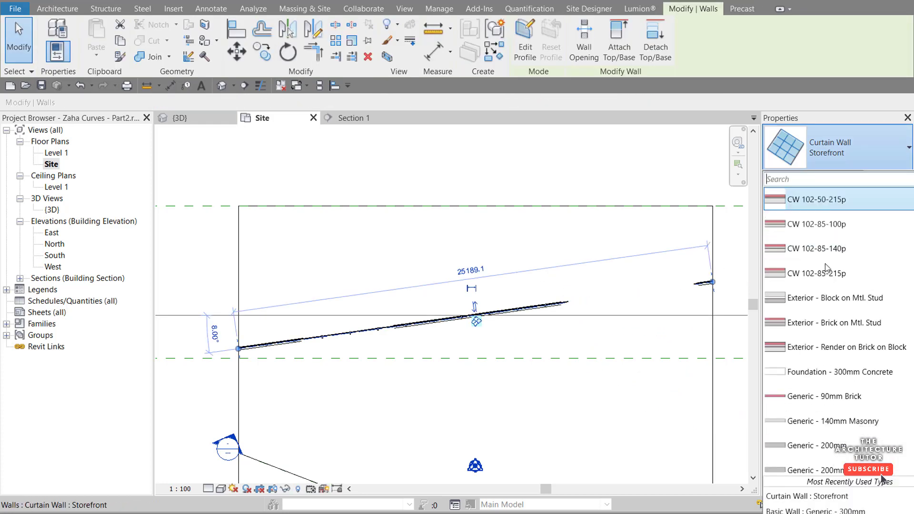
{"action": "scroll", "scroll_direction": "down", "scroll_amount": 3}
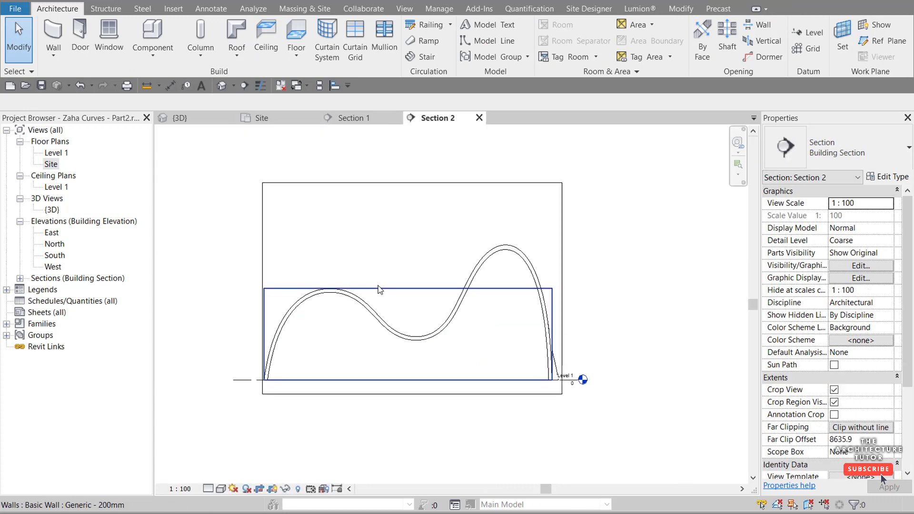
{"action": "left_click", "coordinate": [379, 290]}
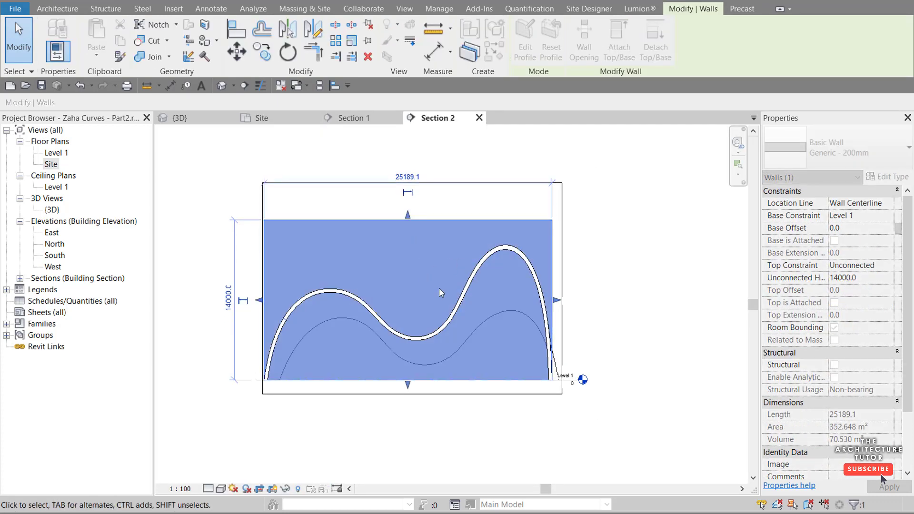
{"action": "left_click", "coordinate": [181, 118]}
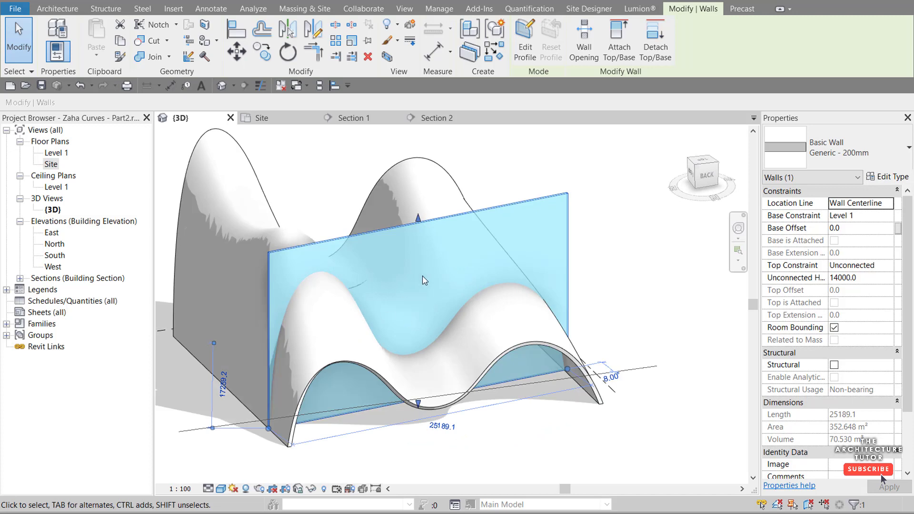
{"action": "mouse_move", "coordinate": [353, 117]}
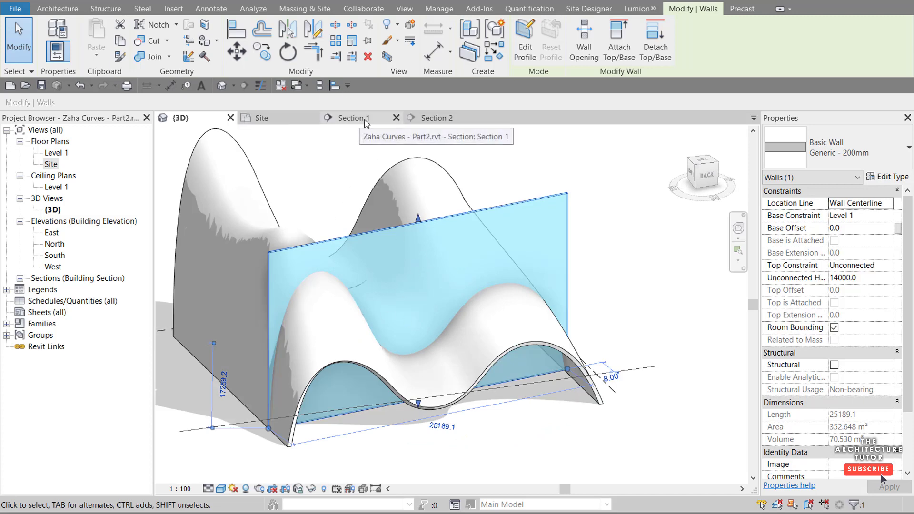
- In Section 2, edit the wall's profile with points tracing the roof's wavy underside
{"action": "left_click", "coordinate": [436, 118]}
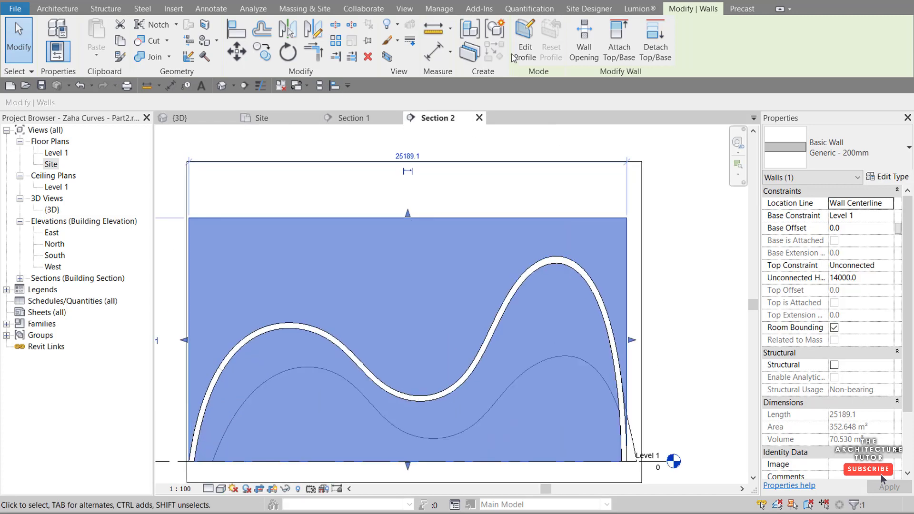
{"action": "left_click", "coordinate": [524, 41]}
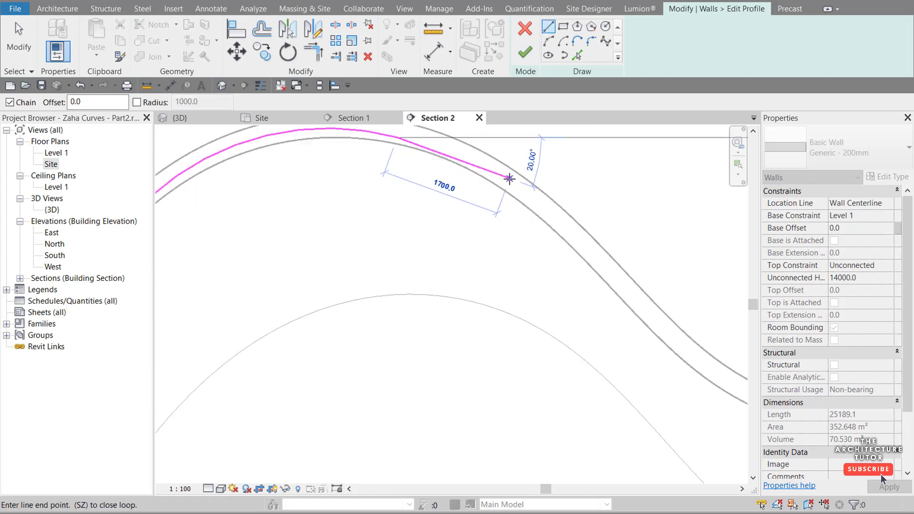
{"action": "left_click", "coordinate": [625, 325]}
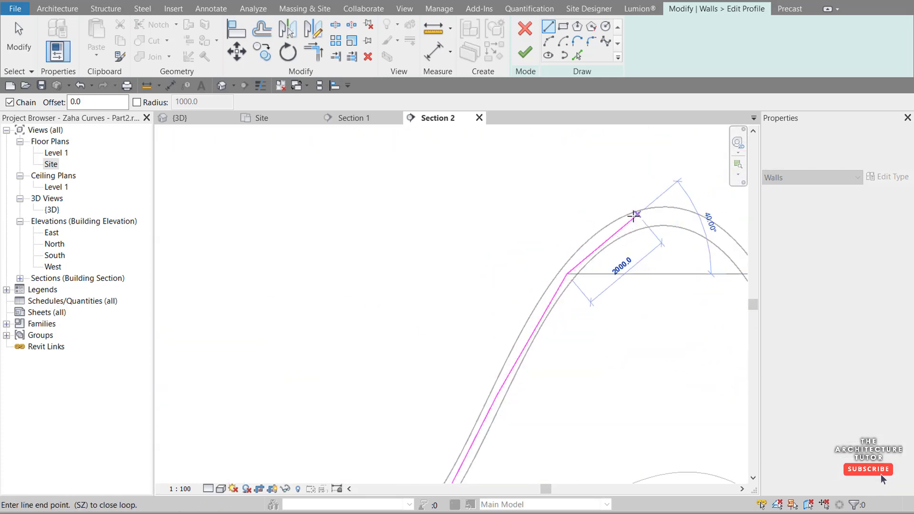
{"action": "left_click", "coordinate": [612, 228]}
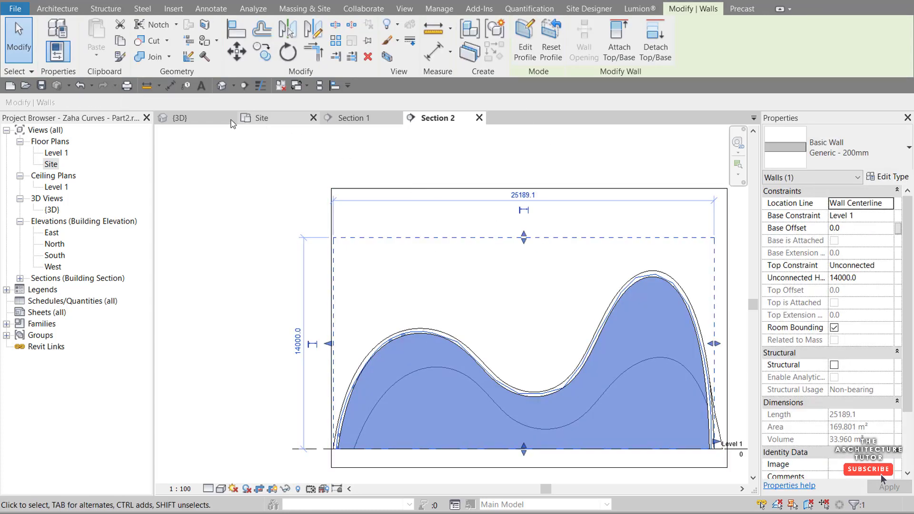
- Change the profiled wall to Curtain Wall: Storefront and orbit the 3D view to review it
{"action": "left_click", "coordinate": [179, 117]}
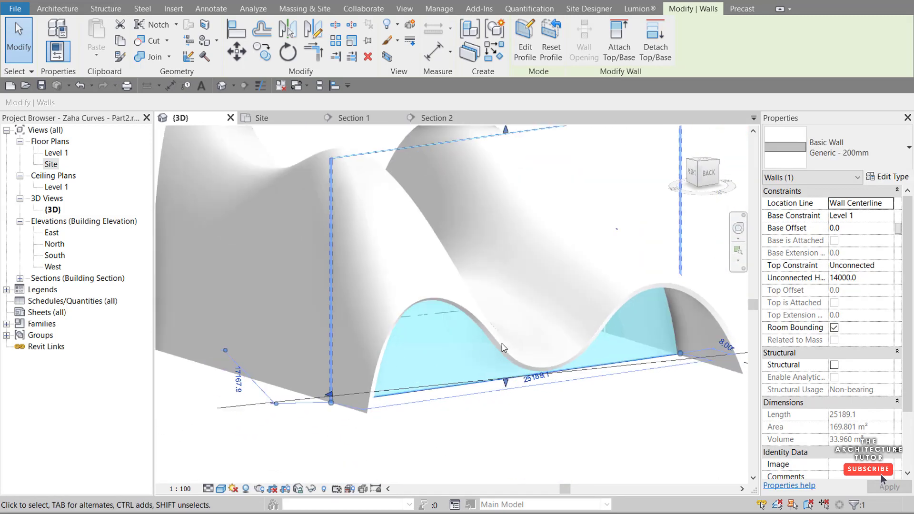
{"action": "left_click_drag", "start_coordinate": [501, 350], "coordinate": [548, 262]}
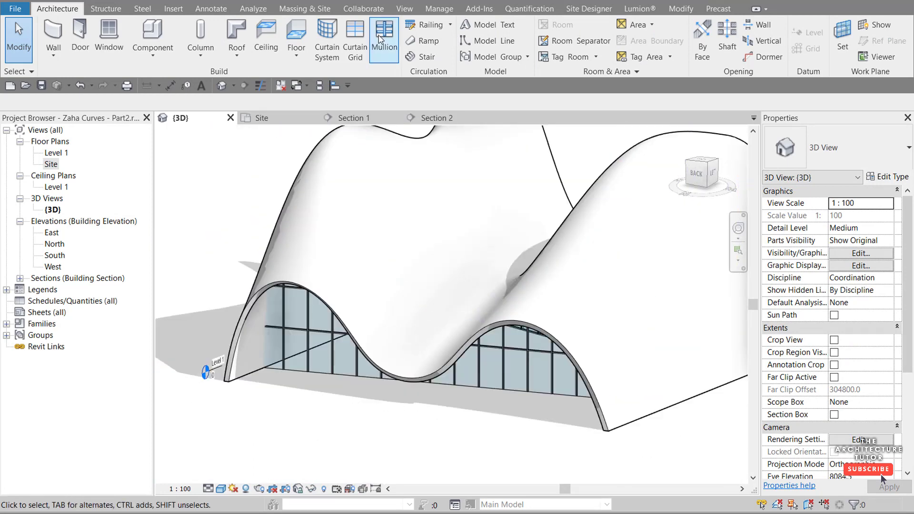
{"action": "left_click", "coordinate": [510, 390]}
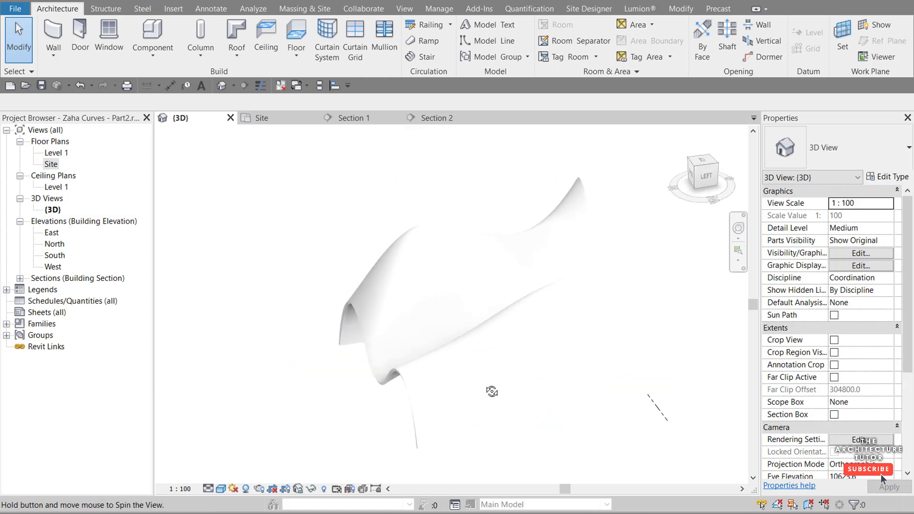
{"action": "left_click_drag", "start_coordinate": [493, 391], "coordinate": [258, 360]}
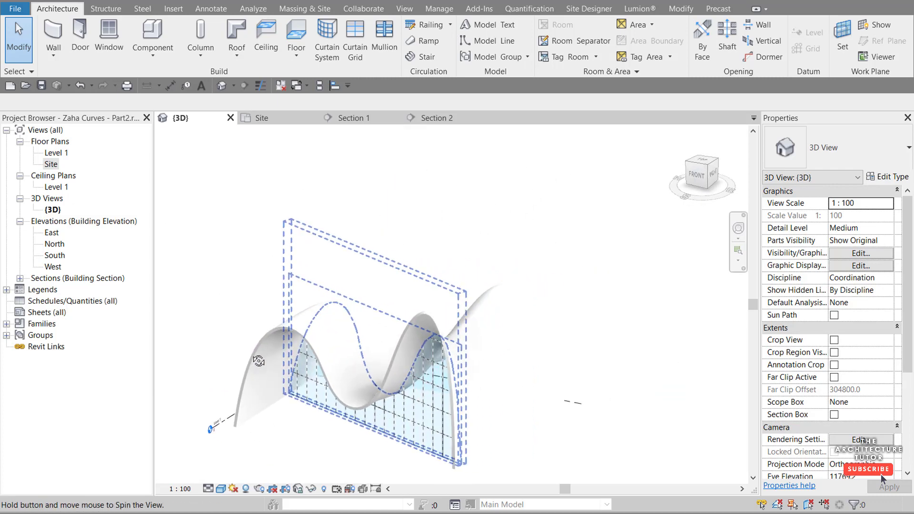